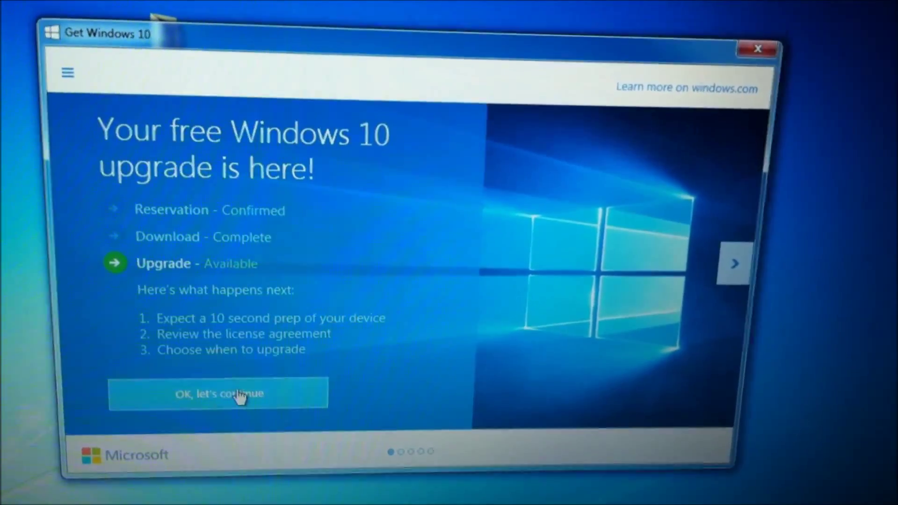
# Step: Continue past the Get Windows 10 free upgrade welcome page to the license terms
pyautogui.click(219, 394)
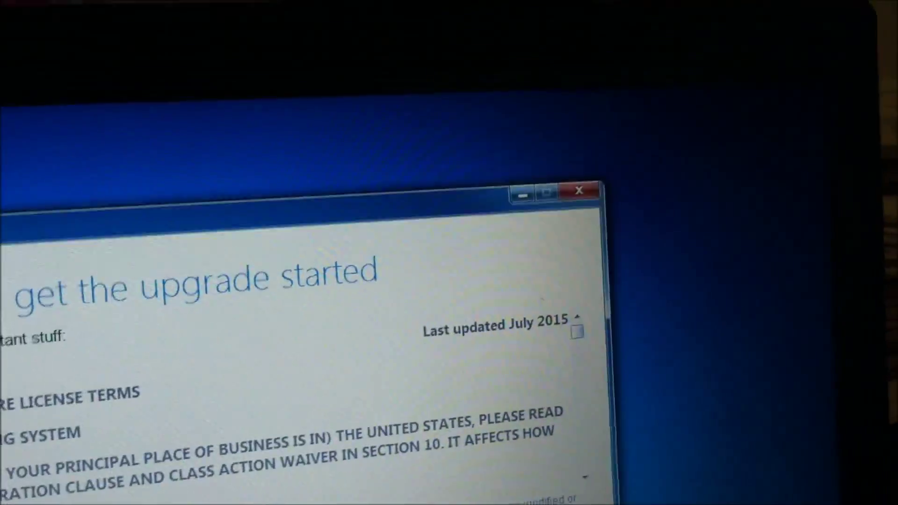
# Step: Review the Windows 10 license terms, accept them, and confirm the acceptance
pyautogui.scroll(-3)
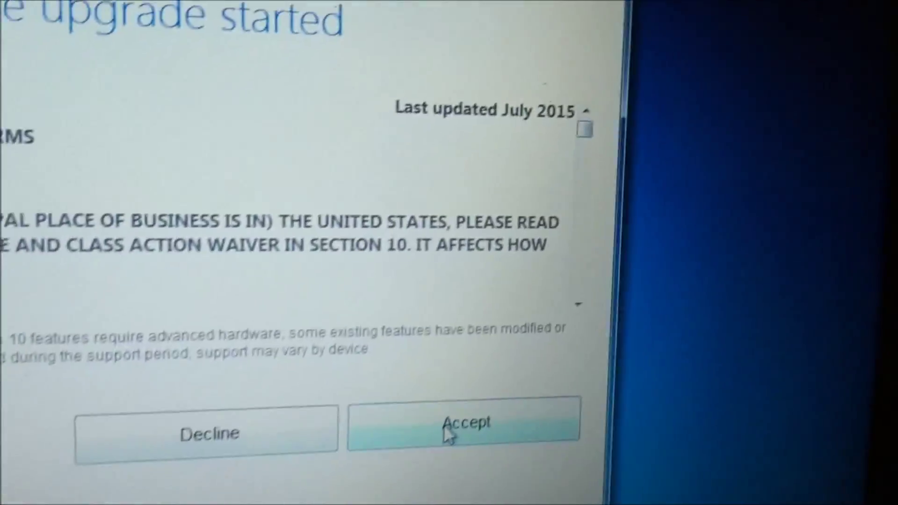
pyautogui.click(462, 423)
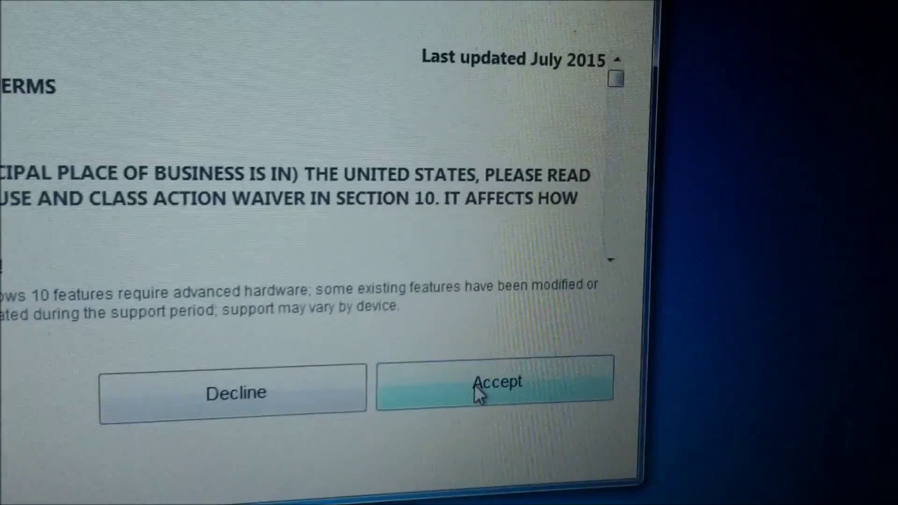
pyautogui.click(495, 383)
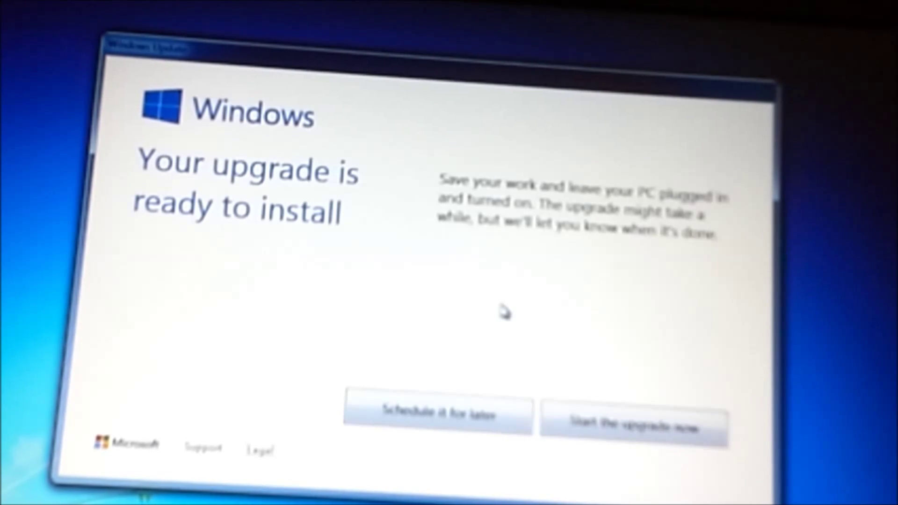
pyautogui.moveTo(543, 220)
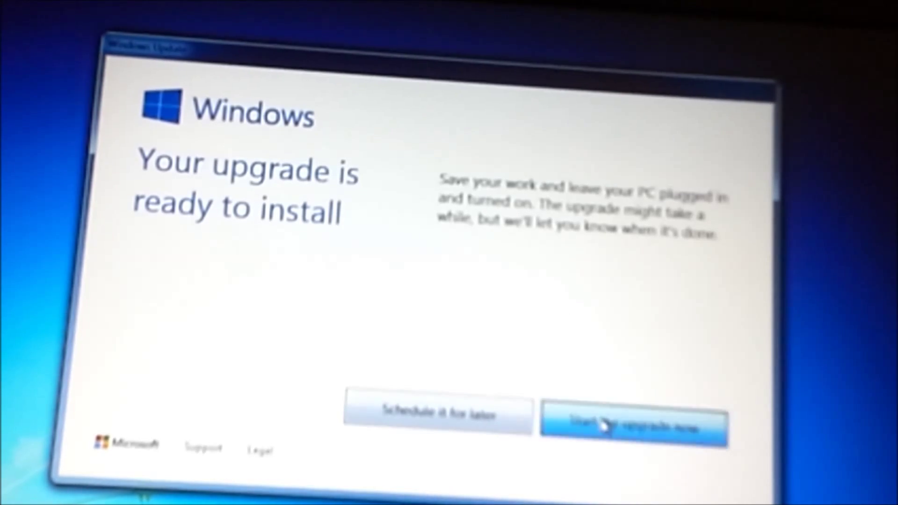
# Step: Choose 'Start the upgrade now' to begin installing Windows 10 immediately
pyautogui.click(633, 416)
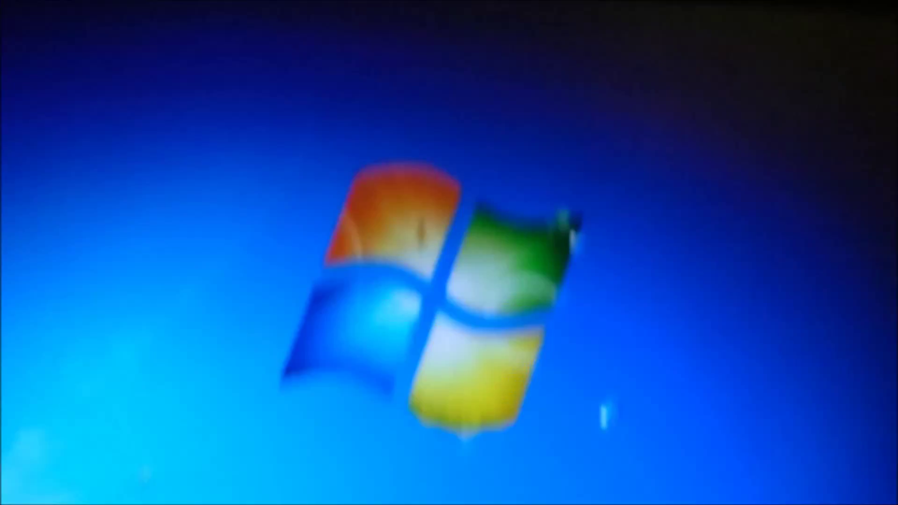